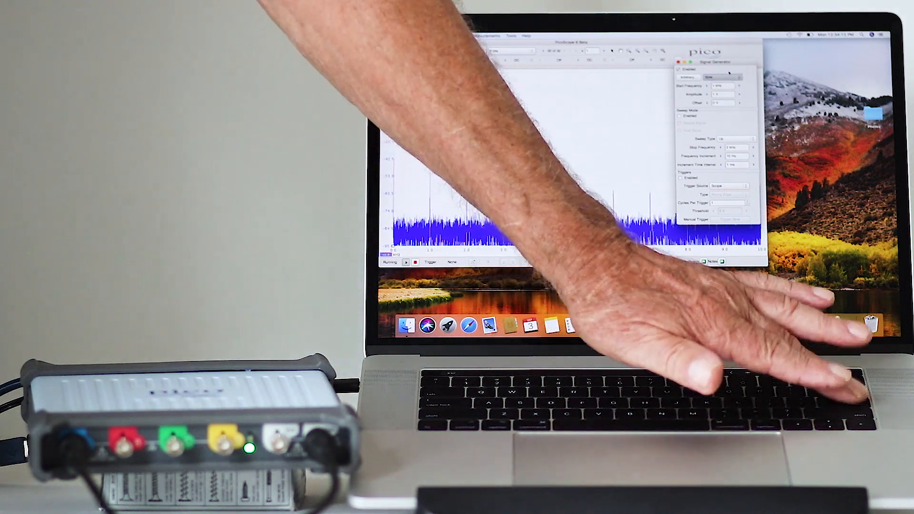
# - Change the signal generator waveform from Square to a 1 kHz Sine wave
pyautogui.click(727, 76)
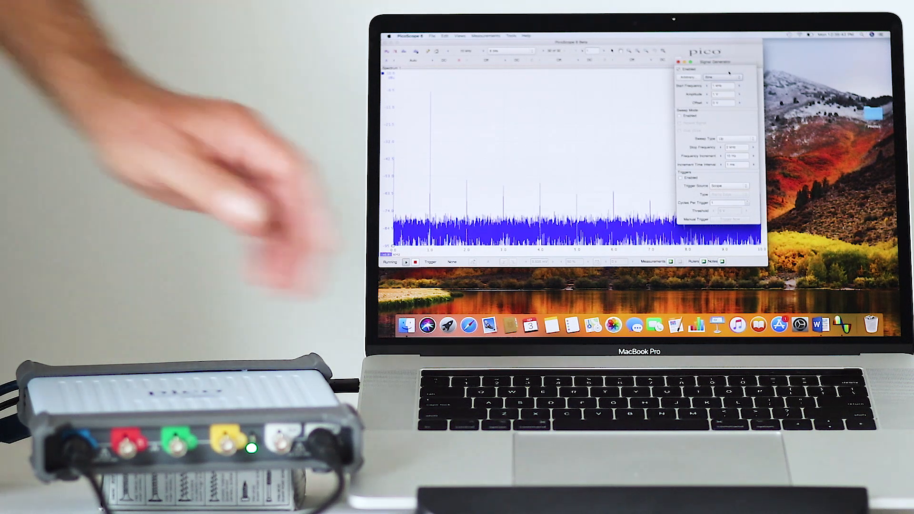
pyautogui.click(732, 77)
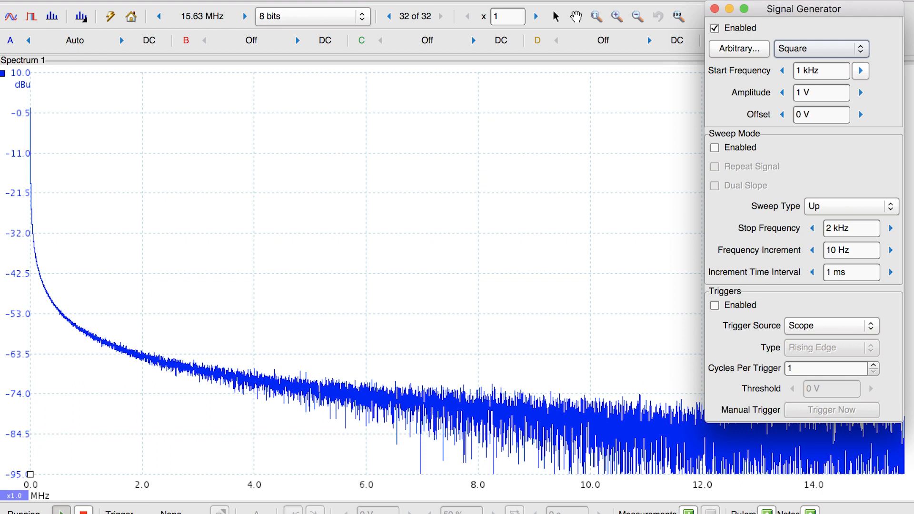
pyautogui.click(819, 49)
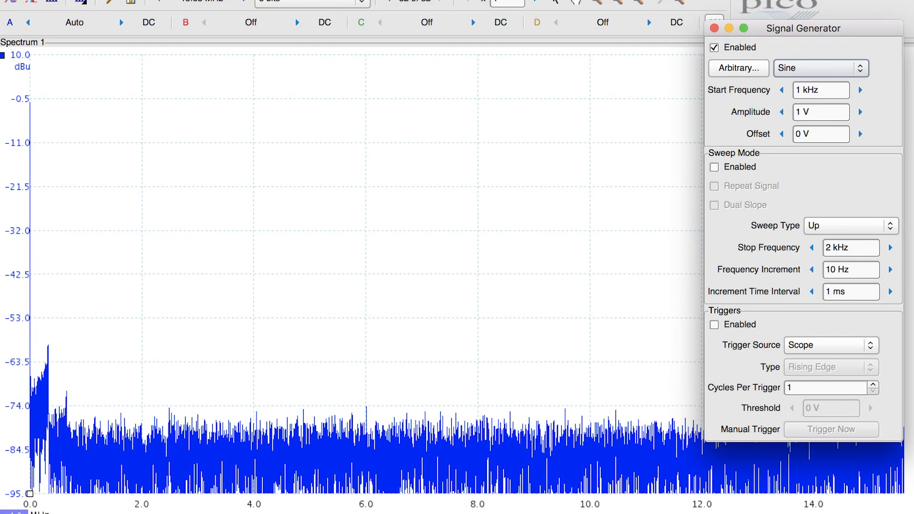